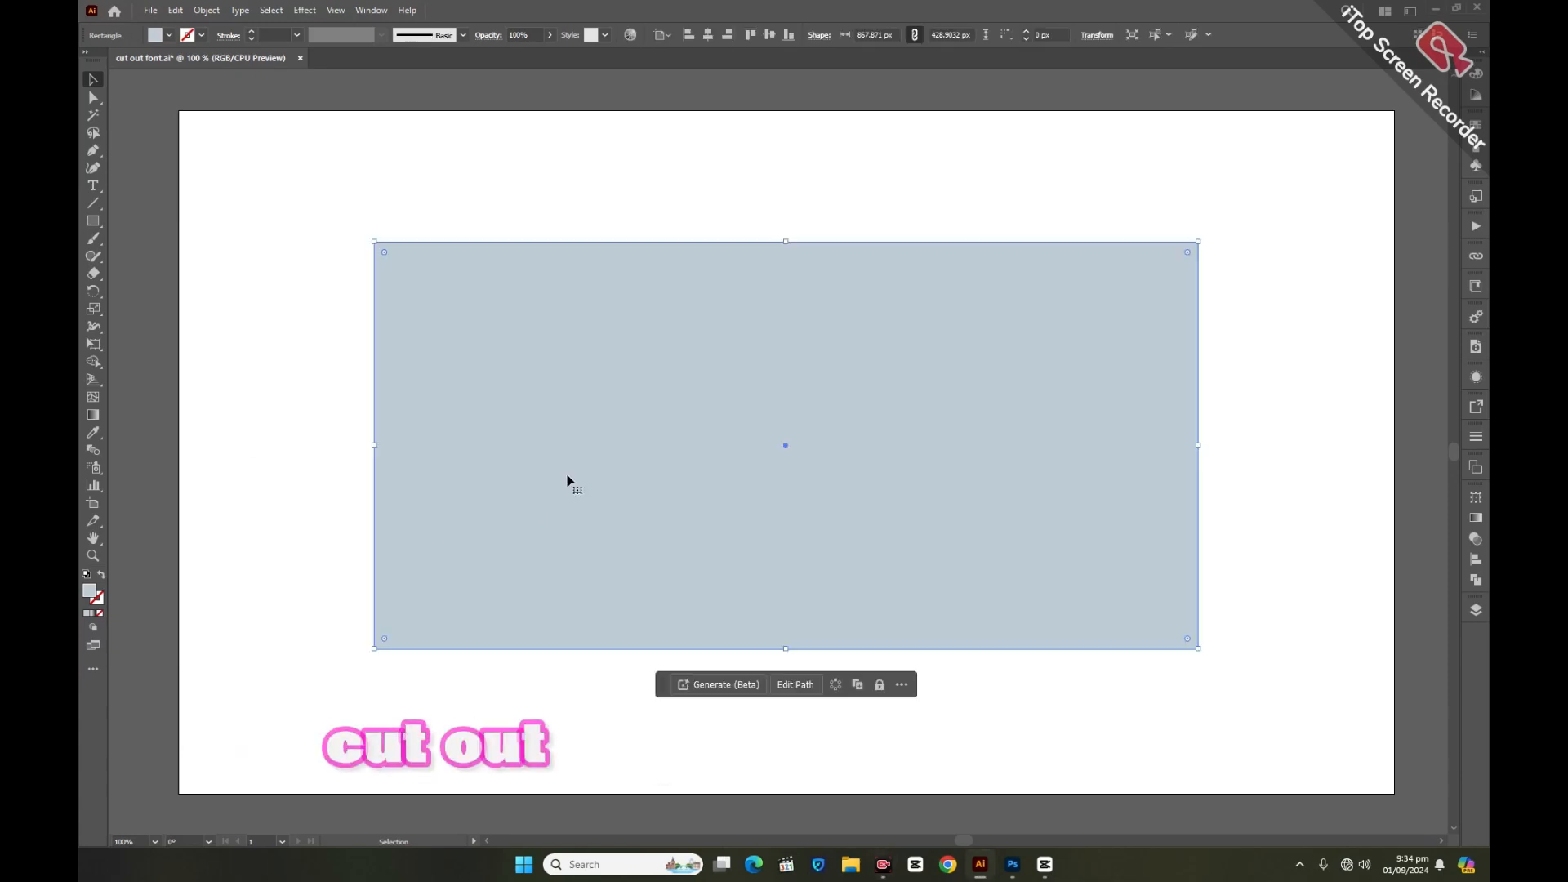
Slice the blue-grey rectangle with the Knife tool into irregular wavy paper pieces.
left_click_drag(377, 355, 636, 345)
type("ab")
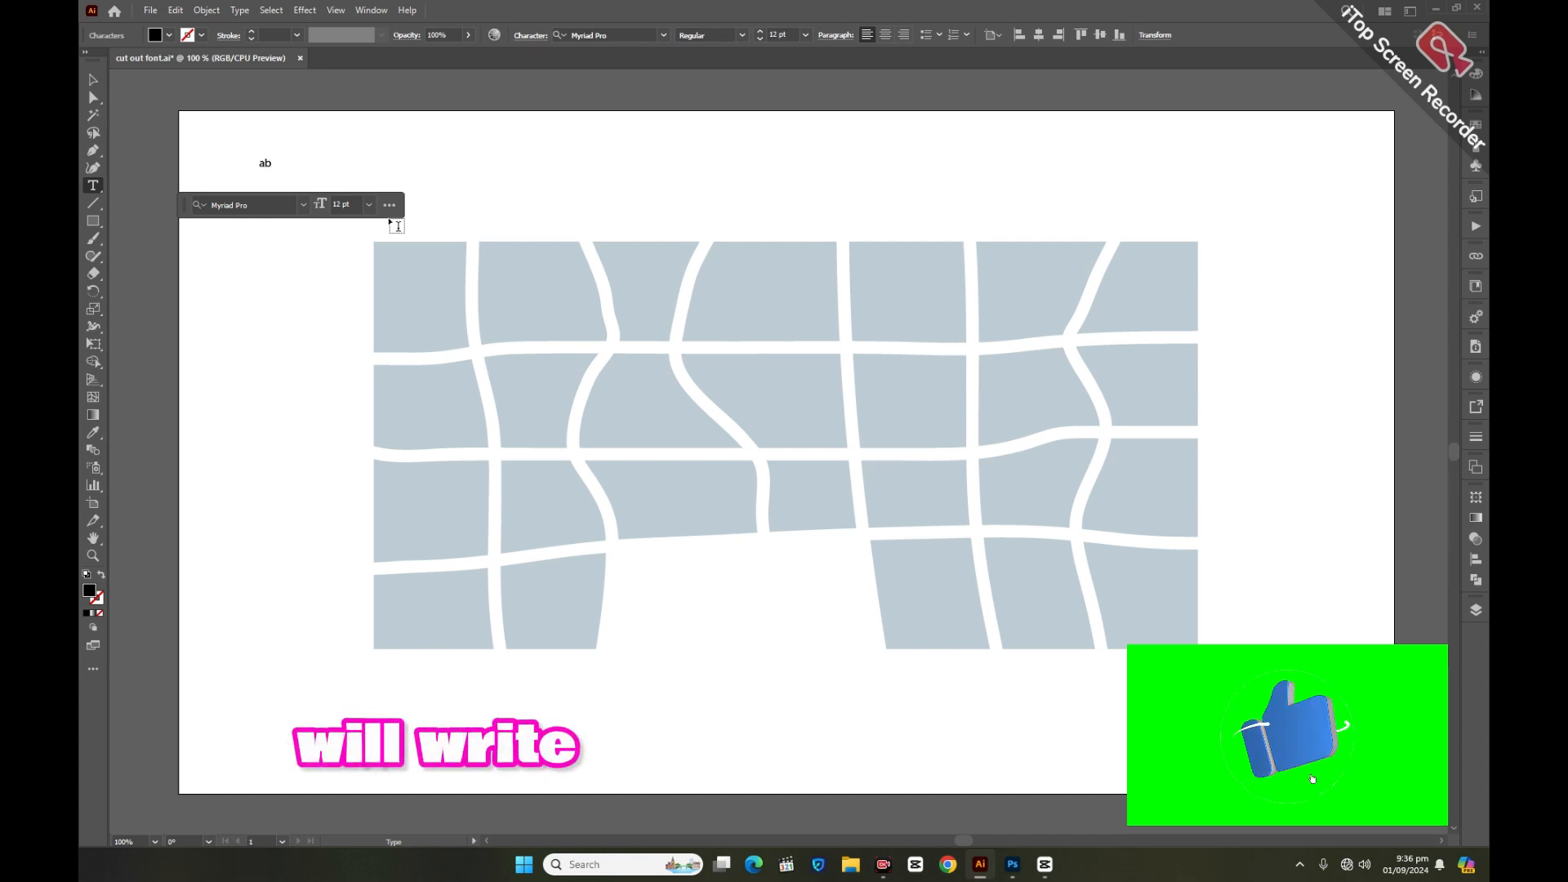
Continue the alphabet line by typing 'cdefghijklmno' after ab.
type("cdefghijklmno")
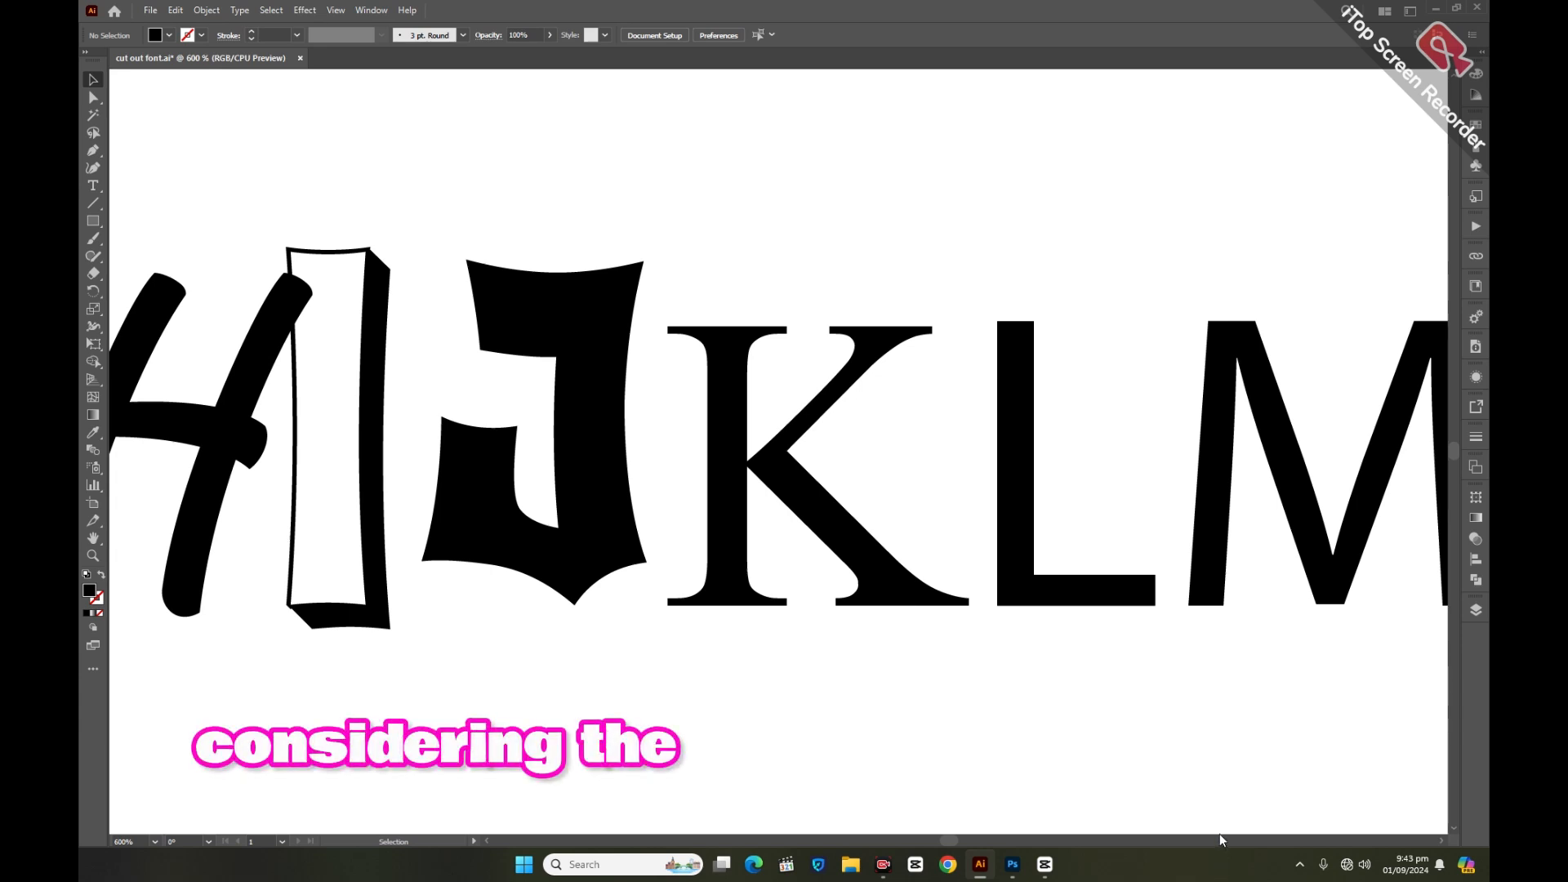
Scroll across the artboard while styling each letter A–Z with its own font and colour.
scroll("right", 3)
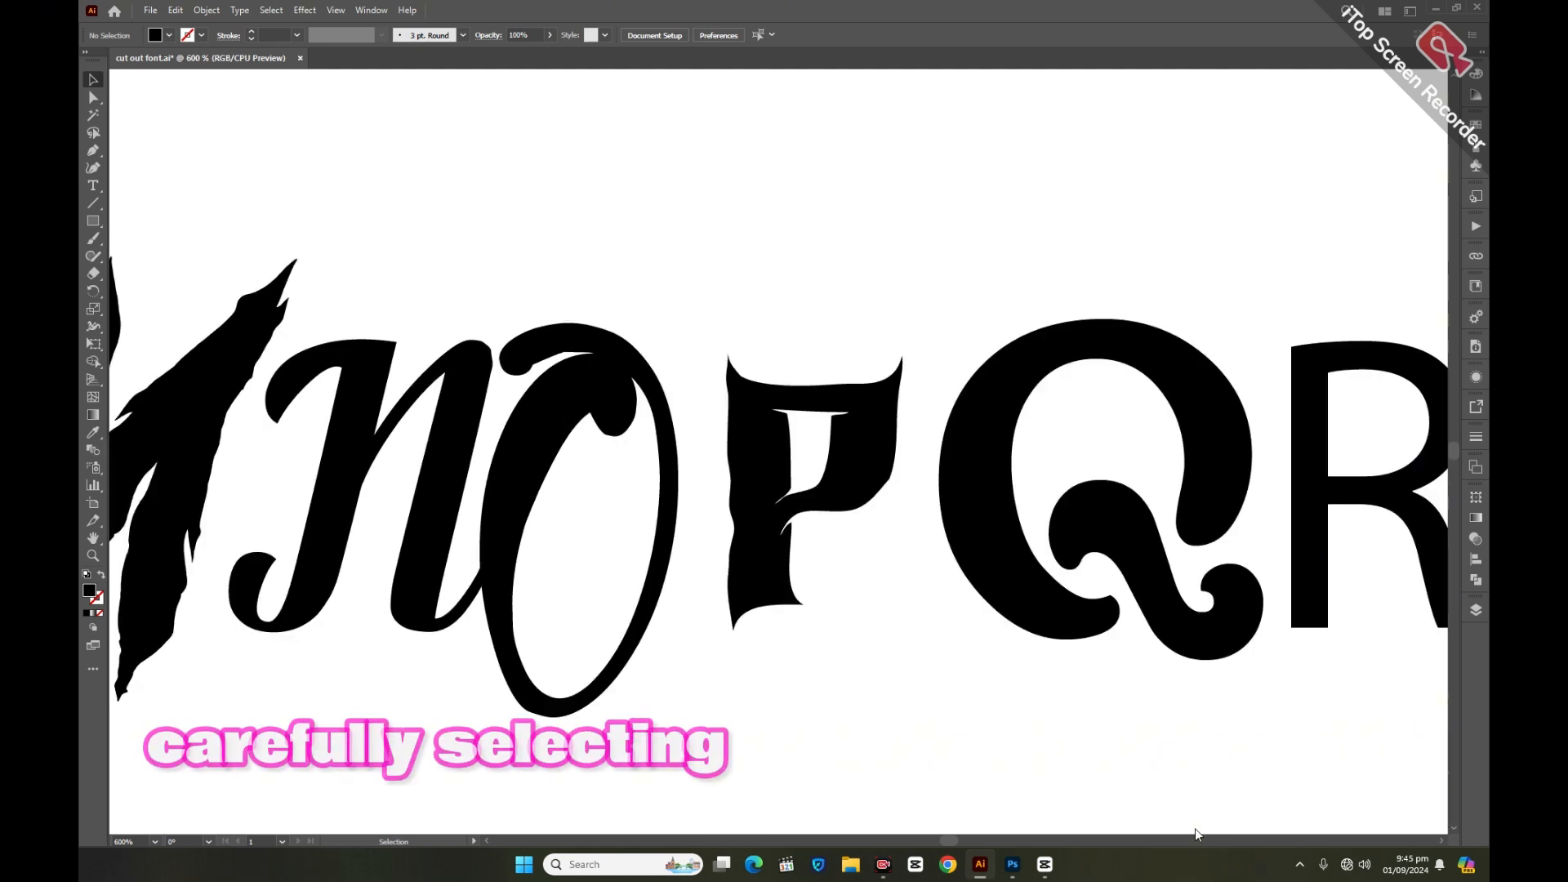
scroll("right", 3)
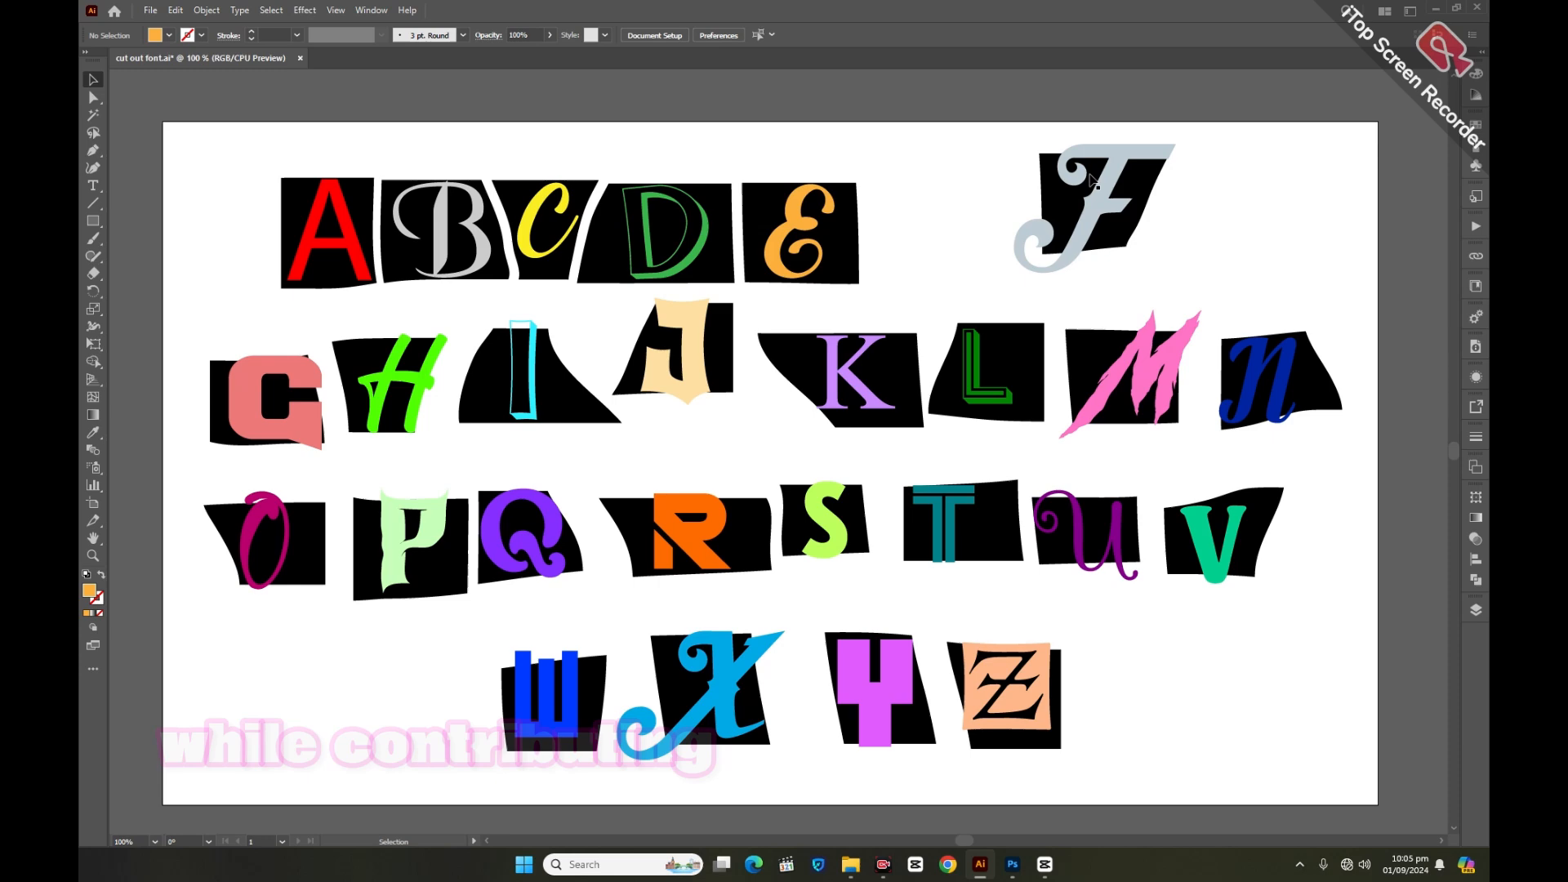
Move F into the A–E row and pull the G and O–V pieces up into tighter rows.
left_click_drag(1089, 200, 920, 230)
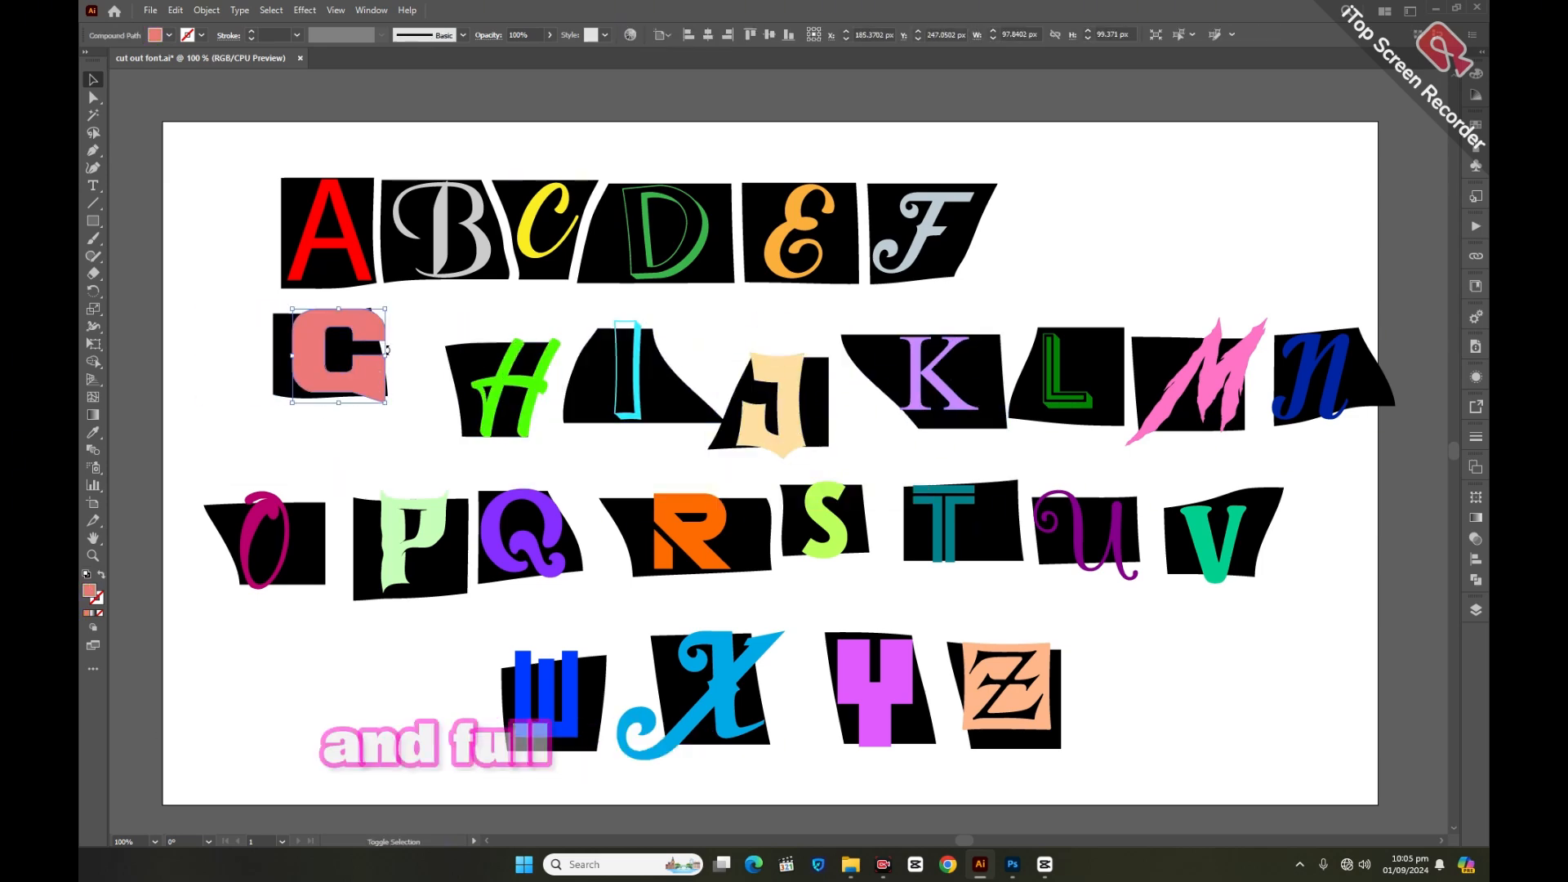
left_click(461, 360)
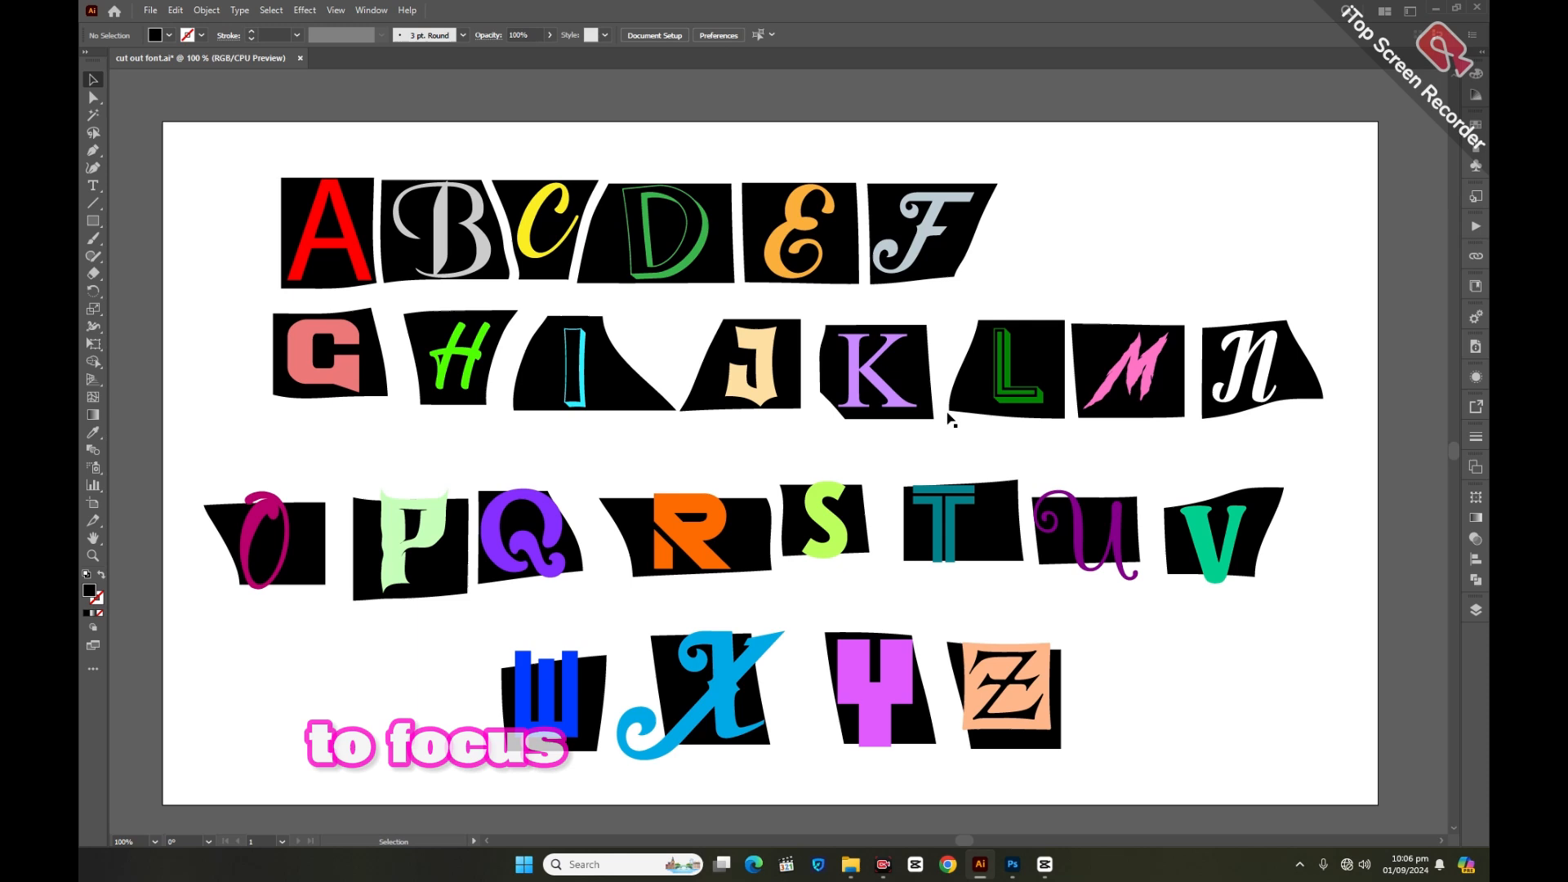
left_click(1244, 364)
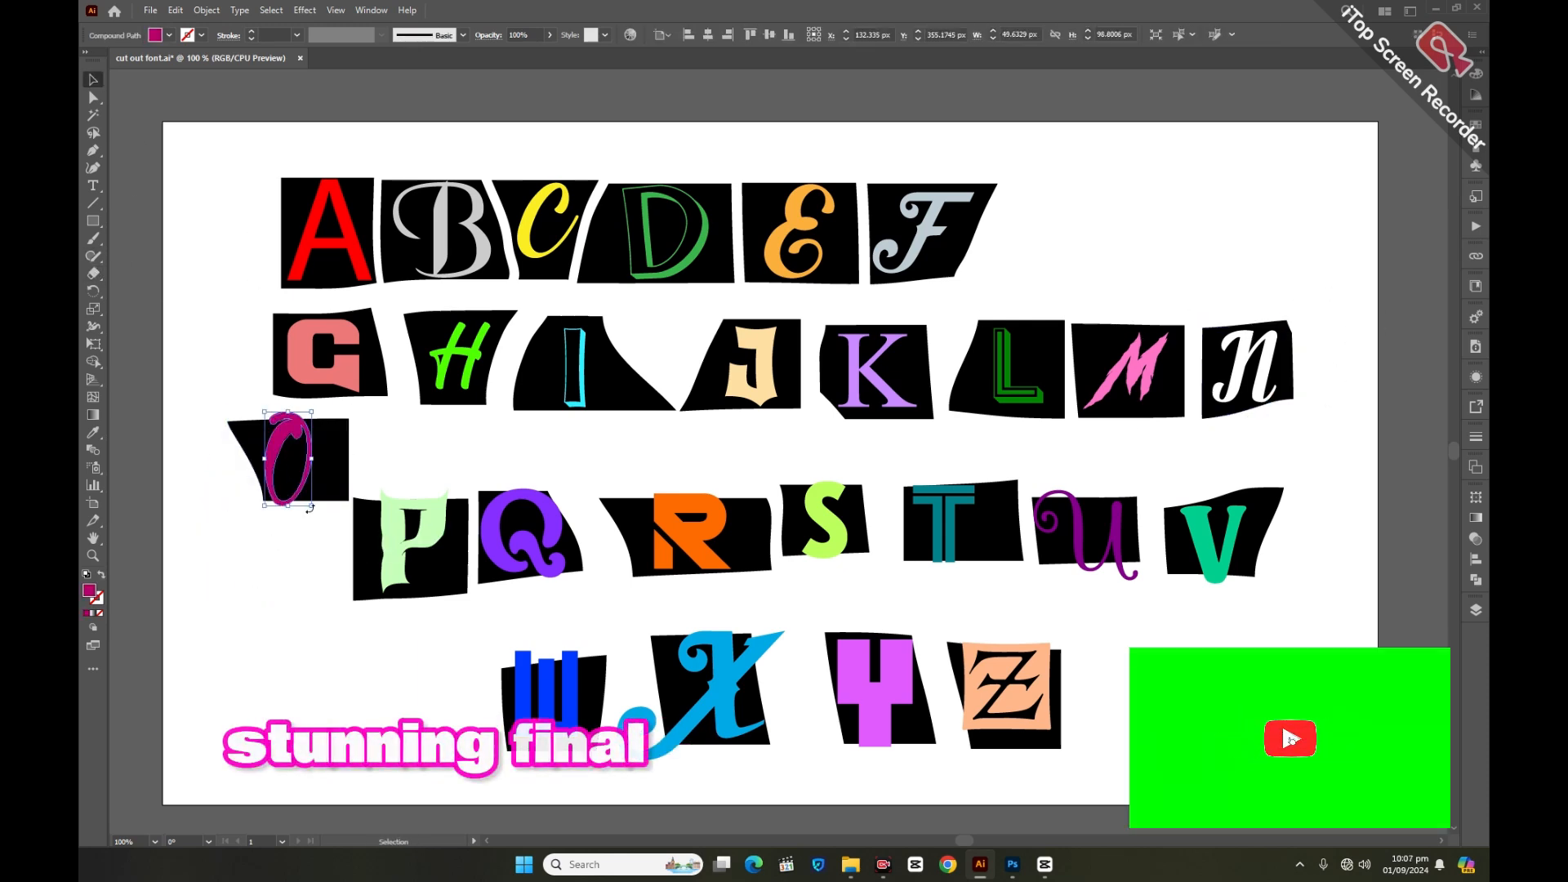
left_click(413, 546)
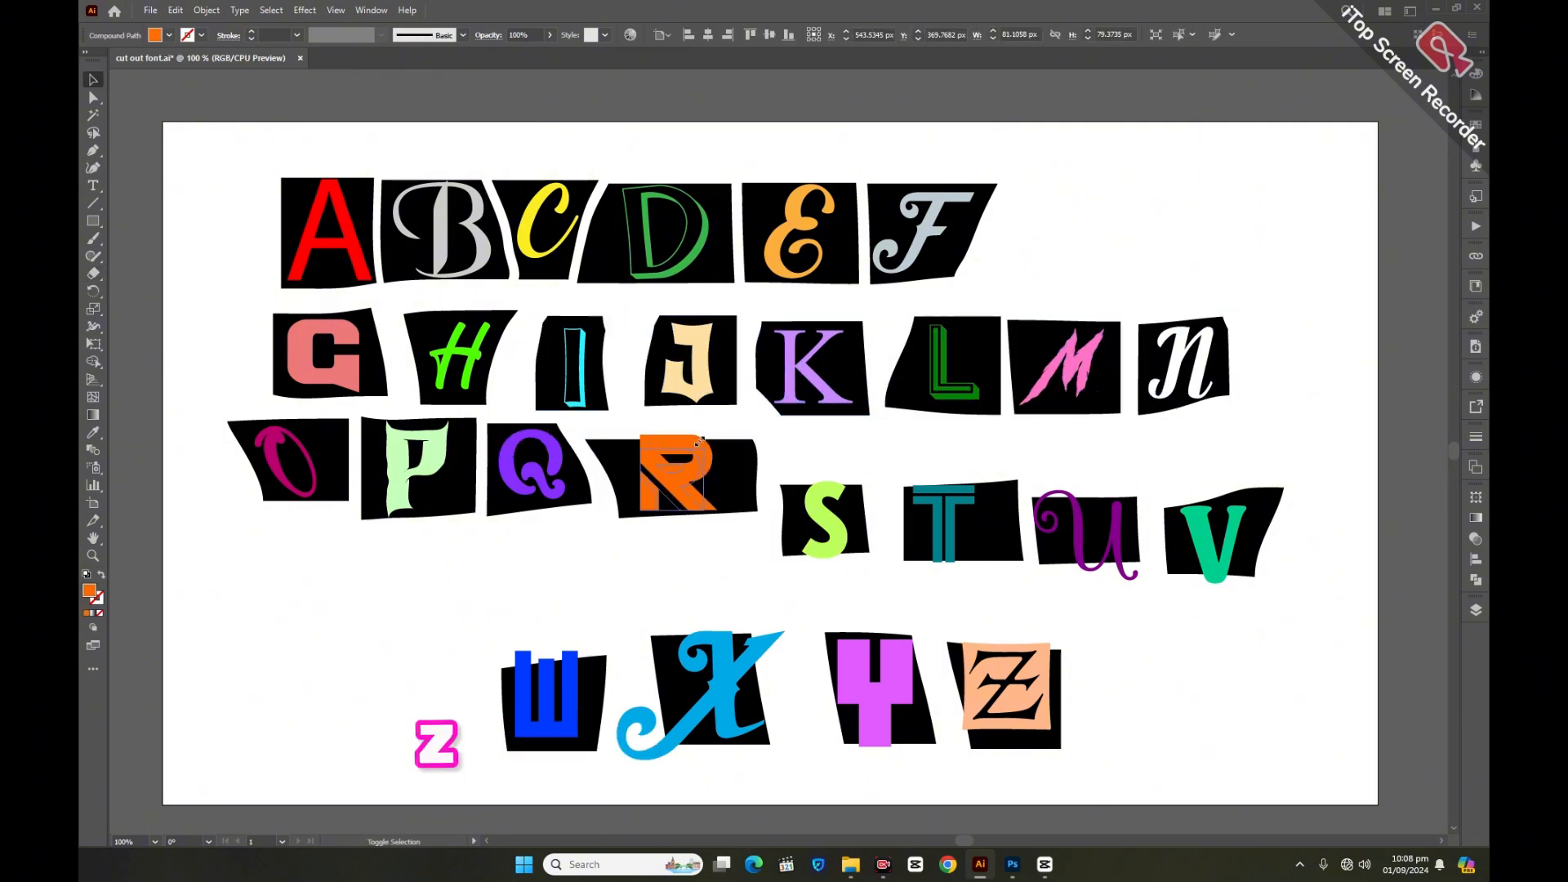
left_click(710, 477)
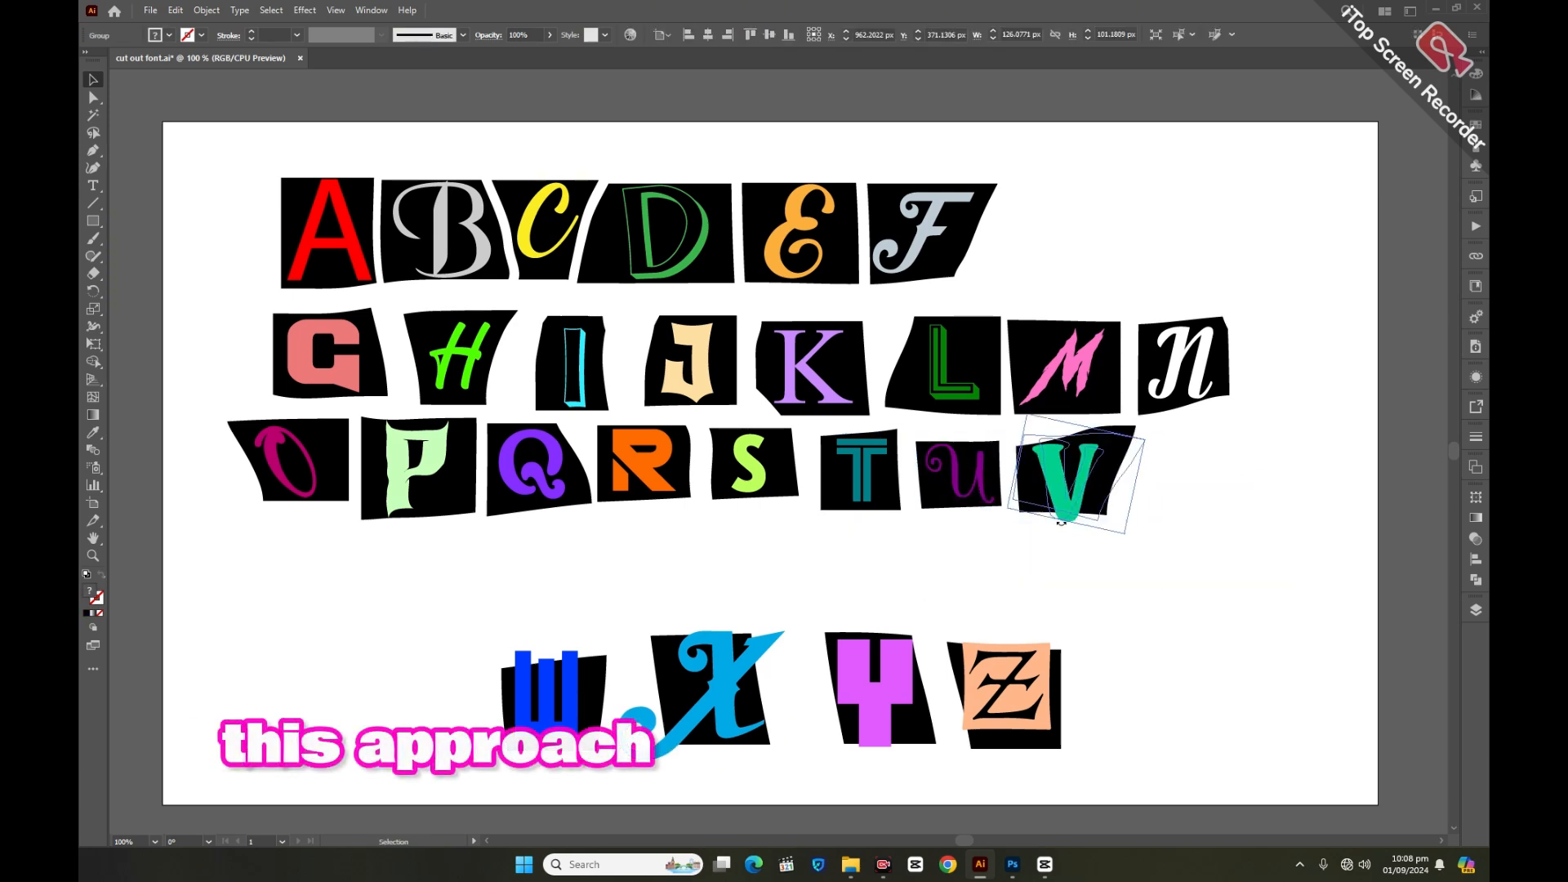
Recolour the paper pieces behind several letters and send them behind the type.
right_click(1075, 490)
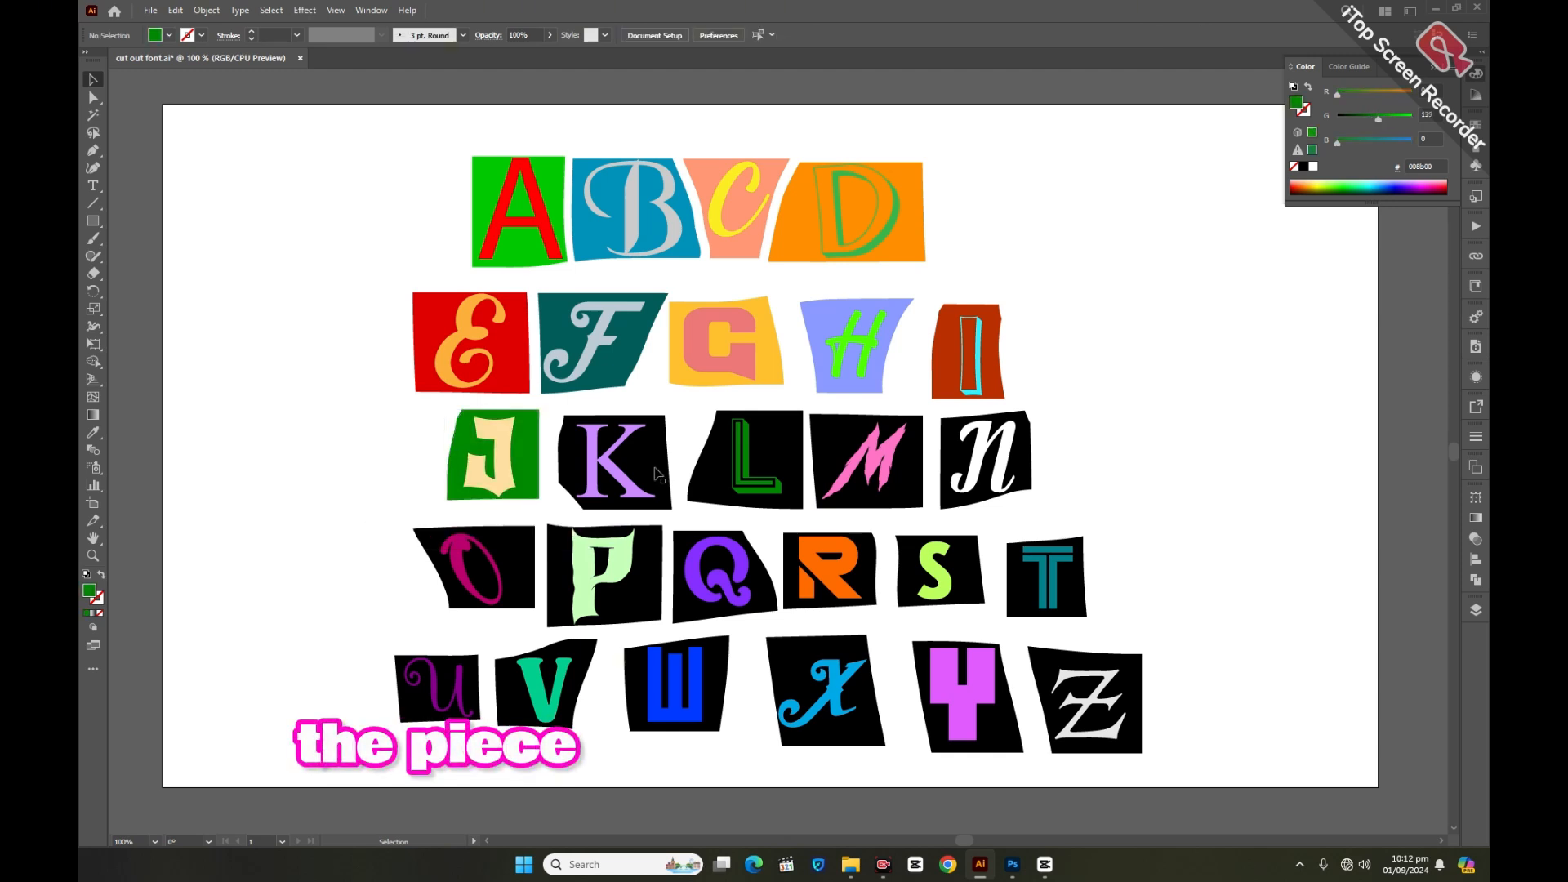
left_click(745, 461)
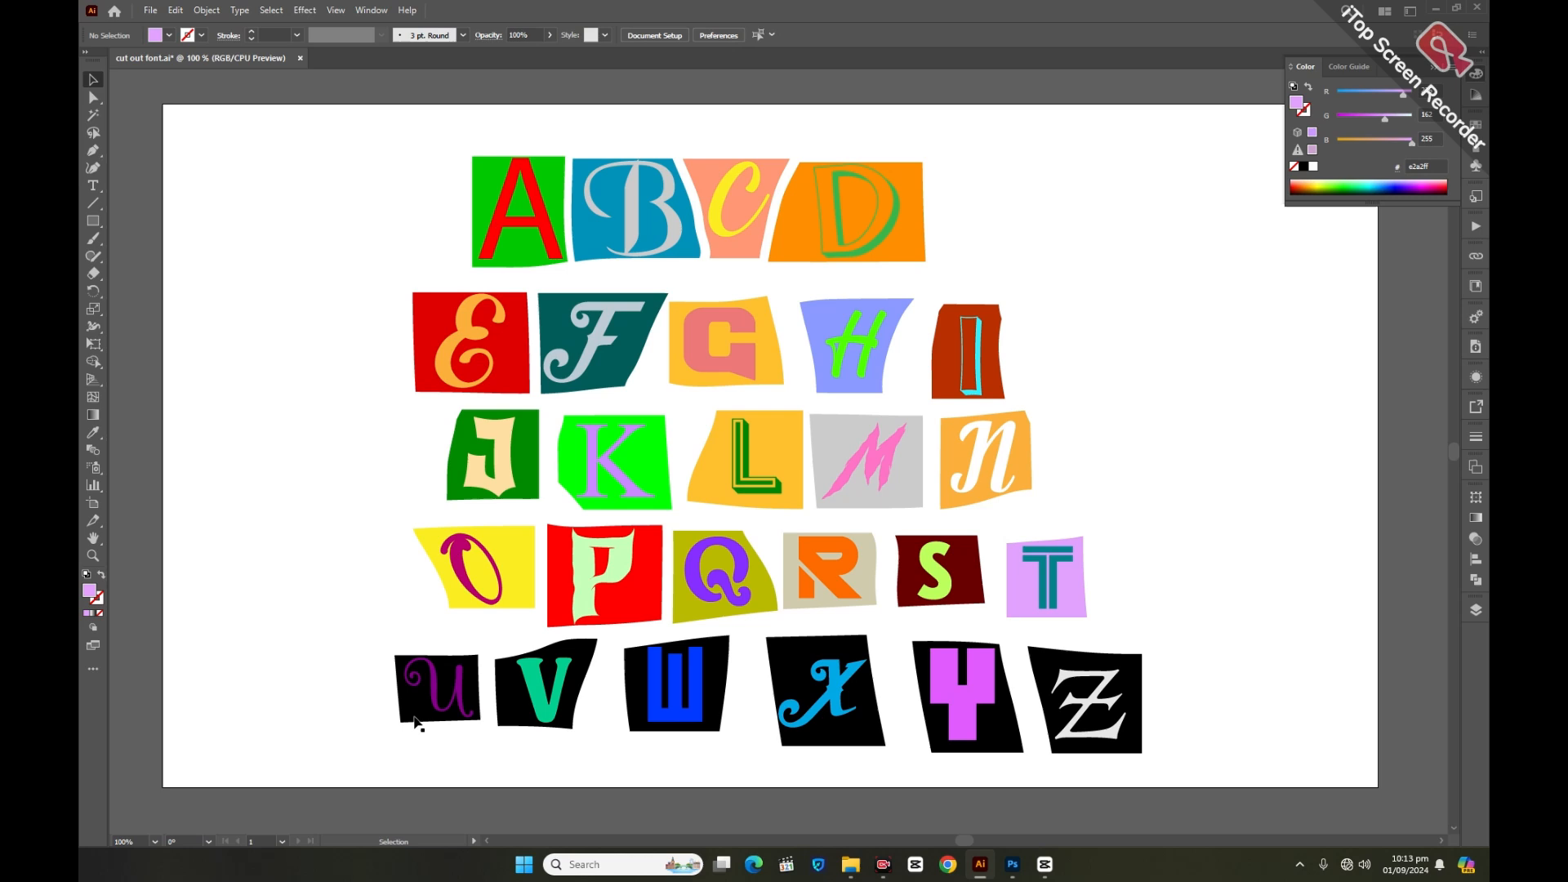
left_click(545, 684)
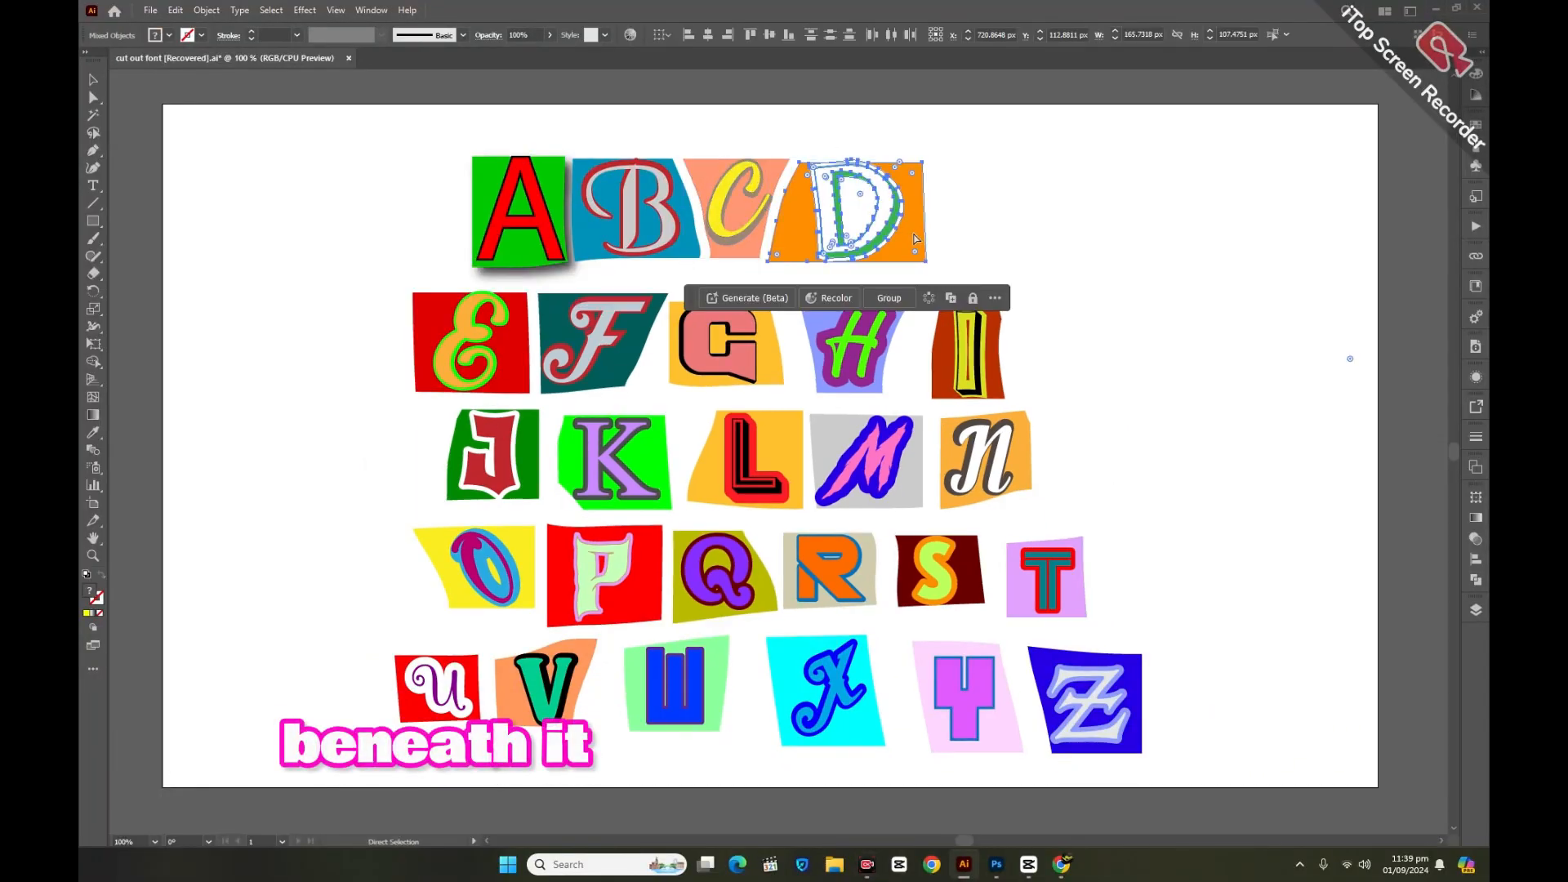
Group each letter with its coloured paper piece across the rows, ending at T.
left_click(471, 342)
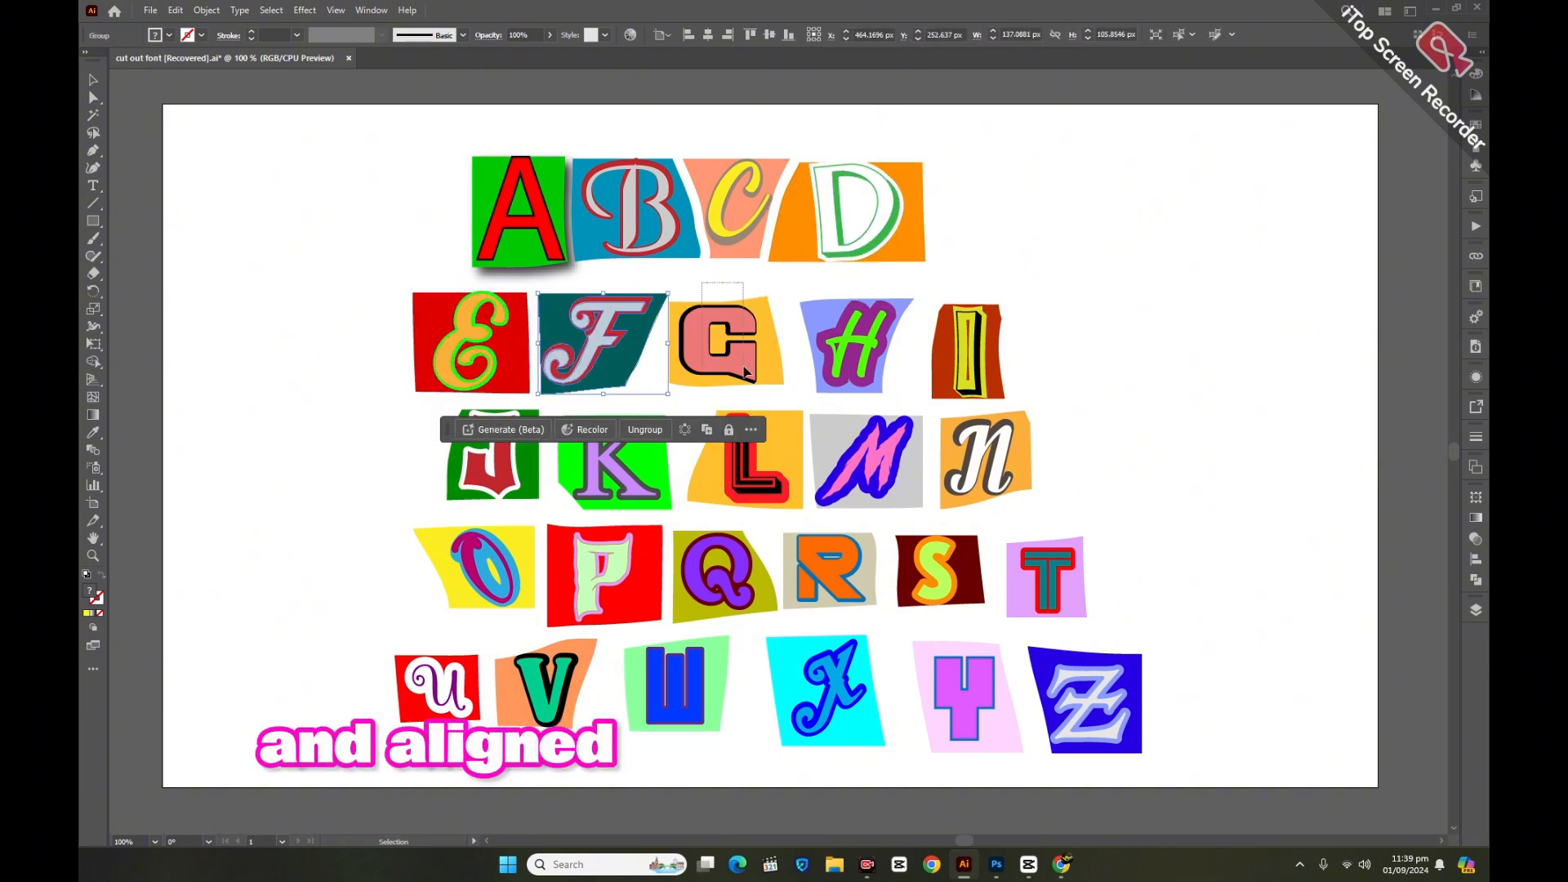
right_click(855, 345)
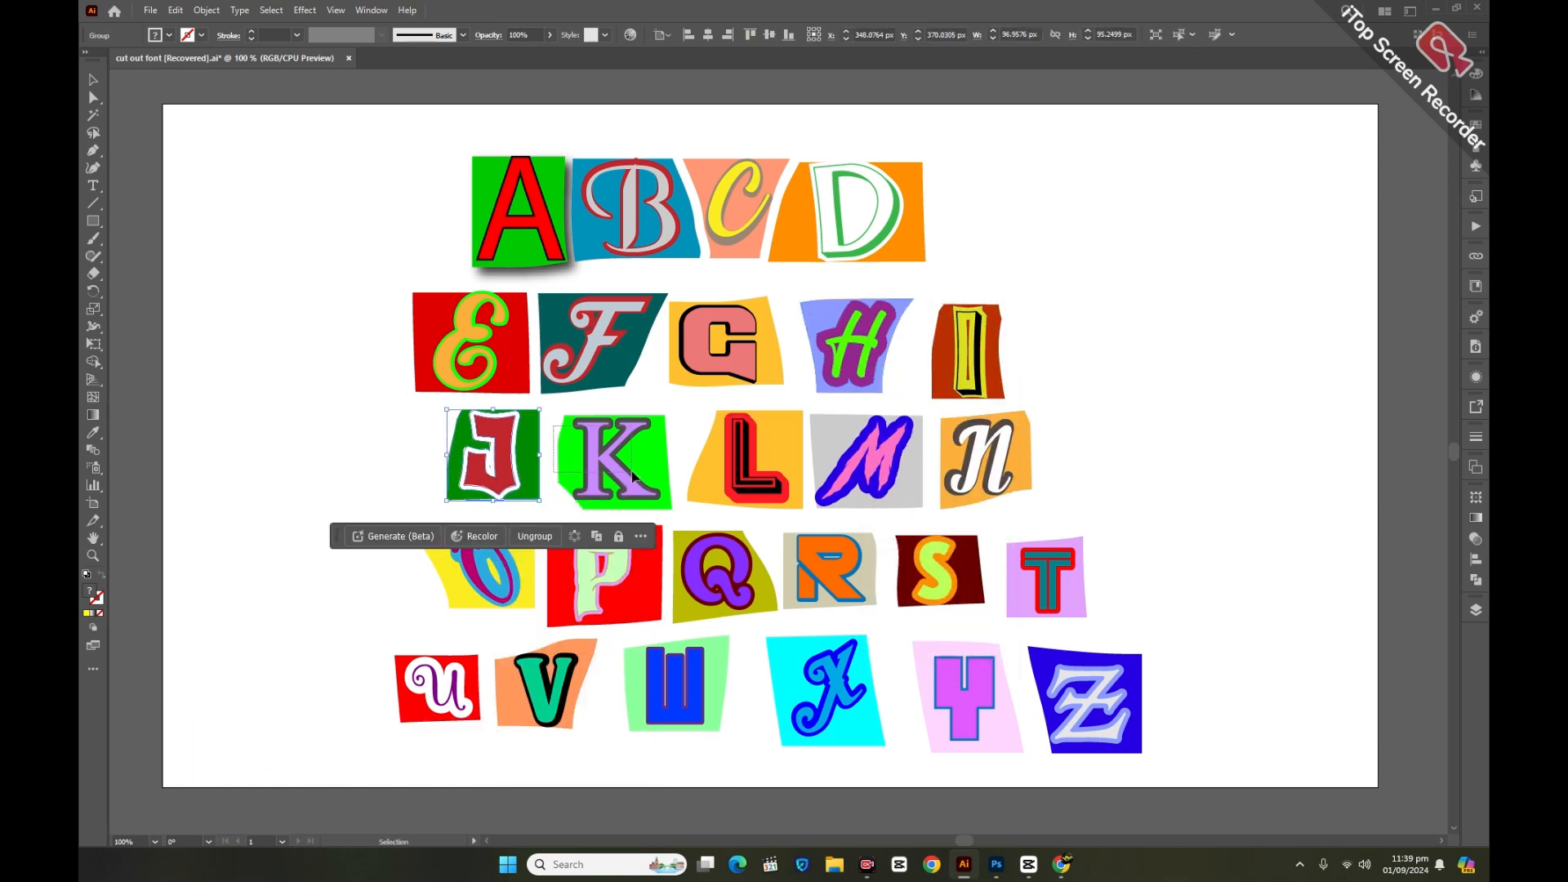
right_click(745, 460)
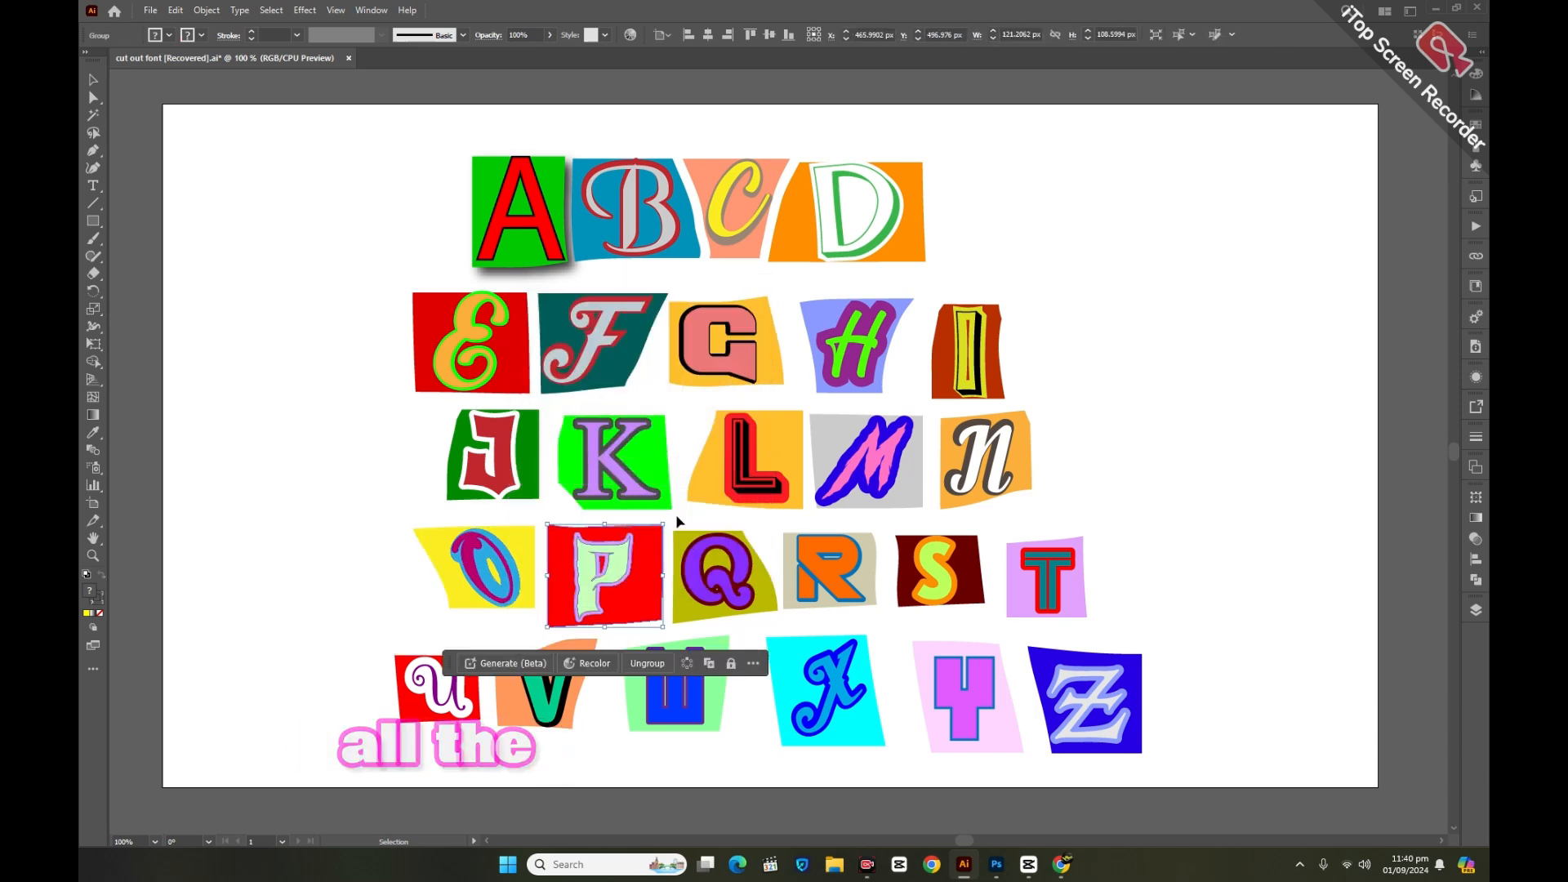
right_click(828, 570)
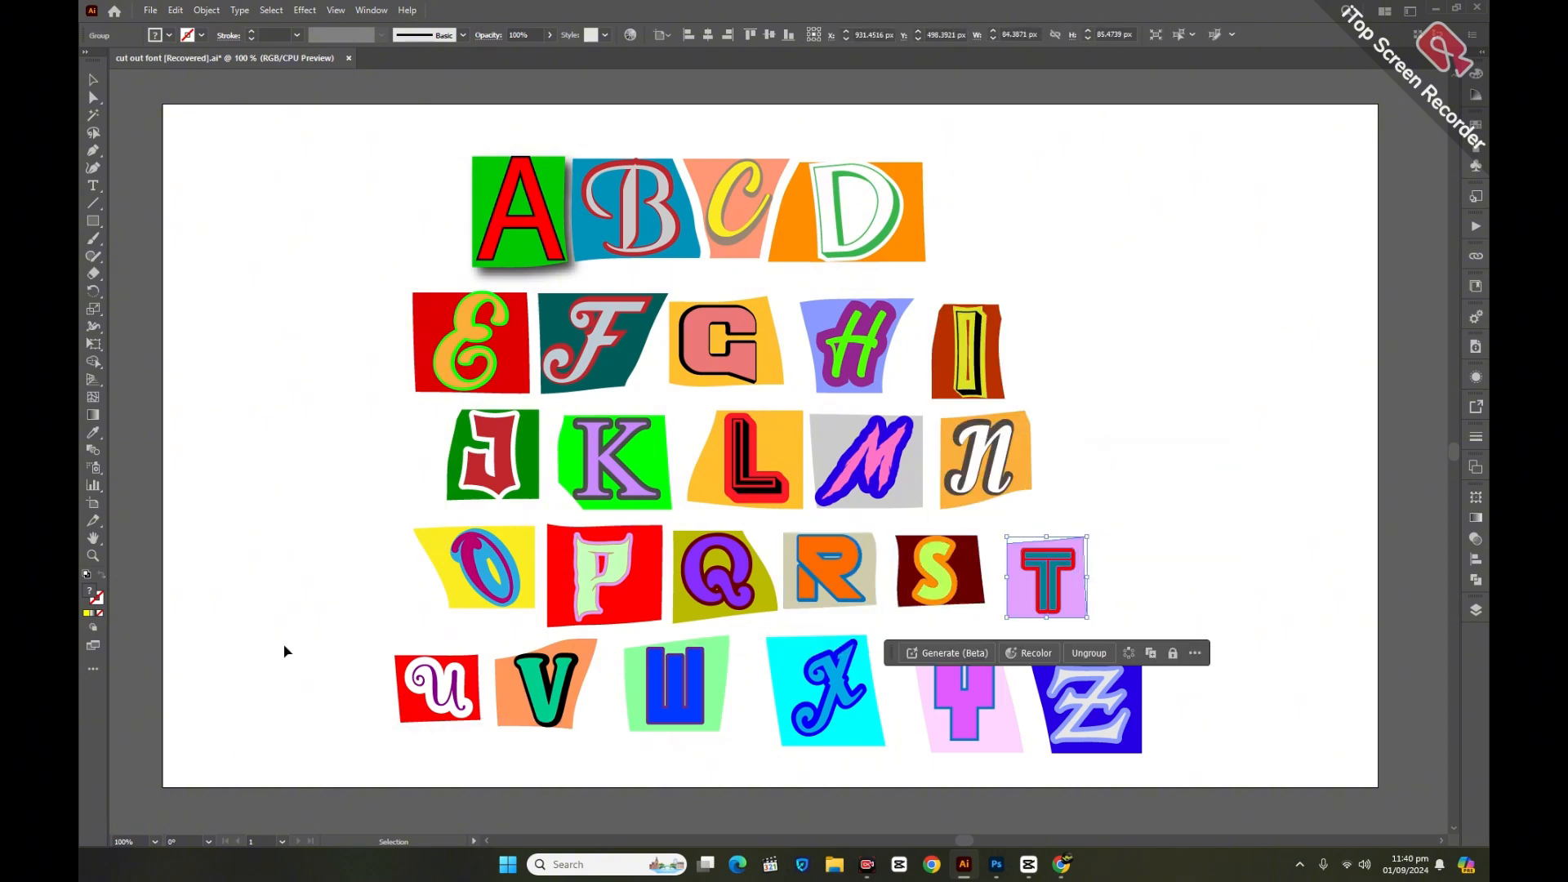
left_click(546, 686)
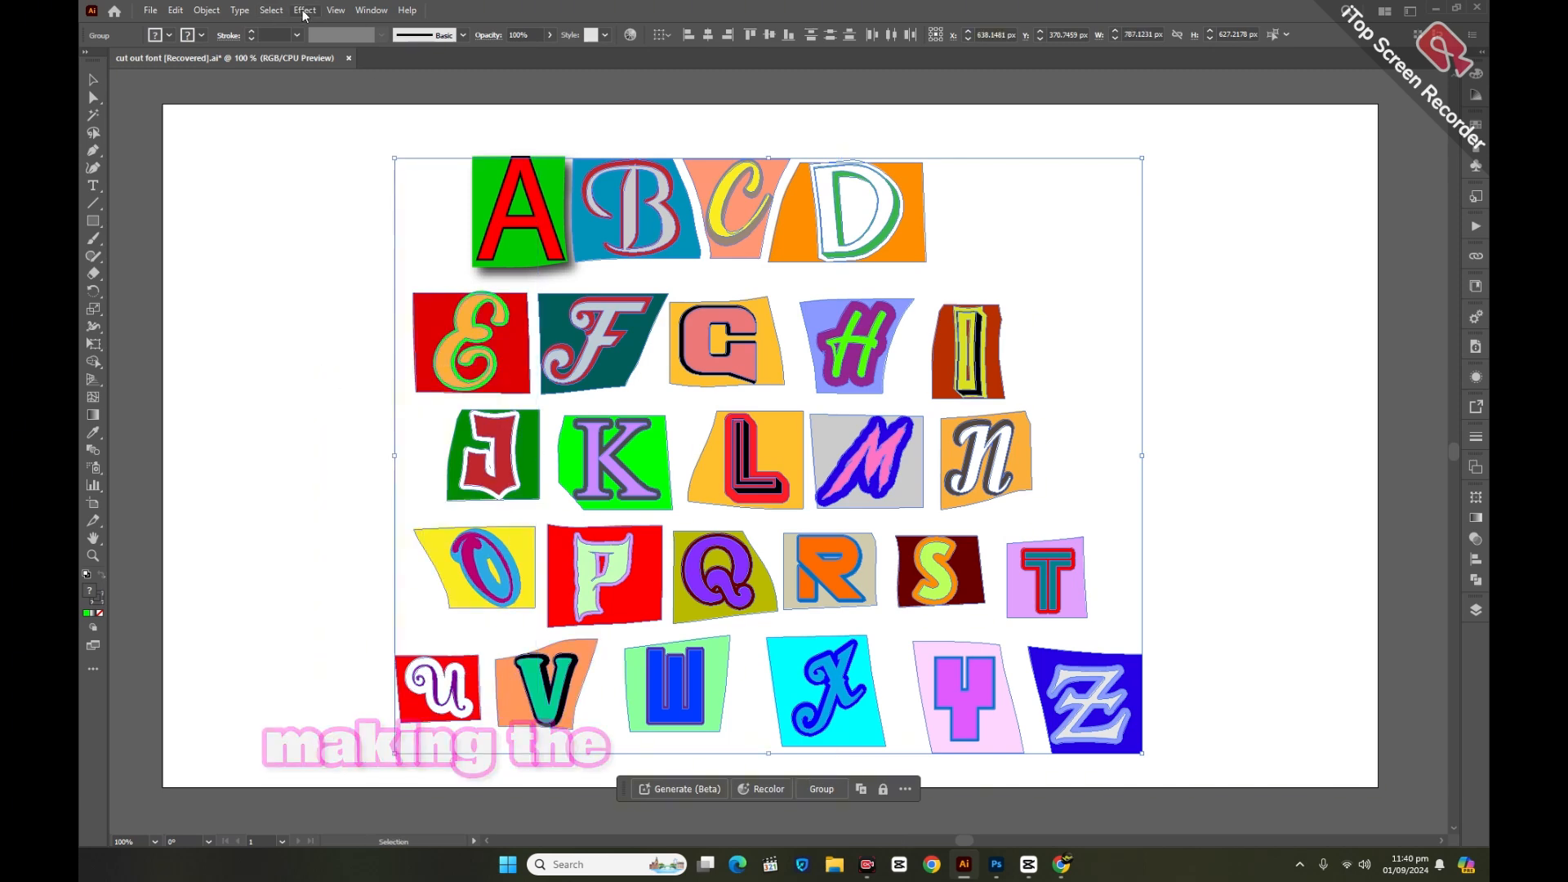
Apply a Multiply 75% drop shadow, 7 px offsets and 5 px blur, to all pieces.
left_click(304, 10)
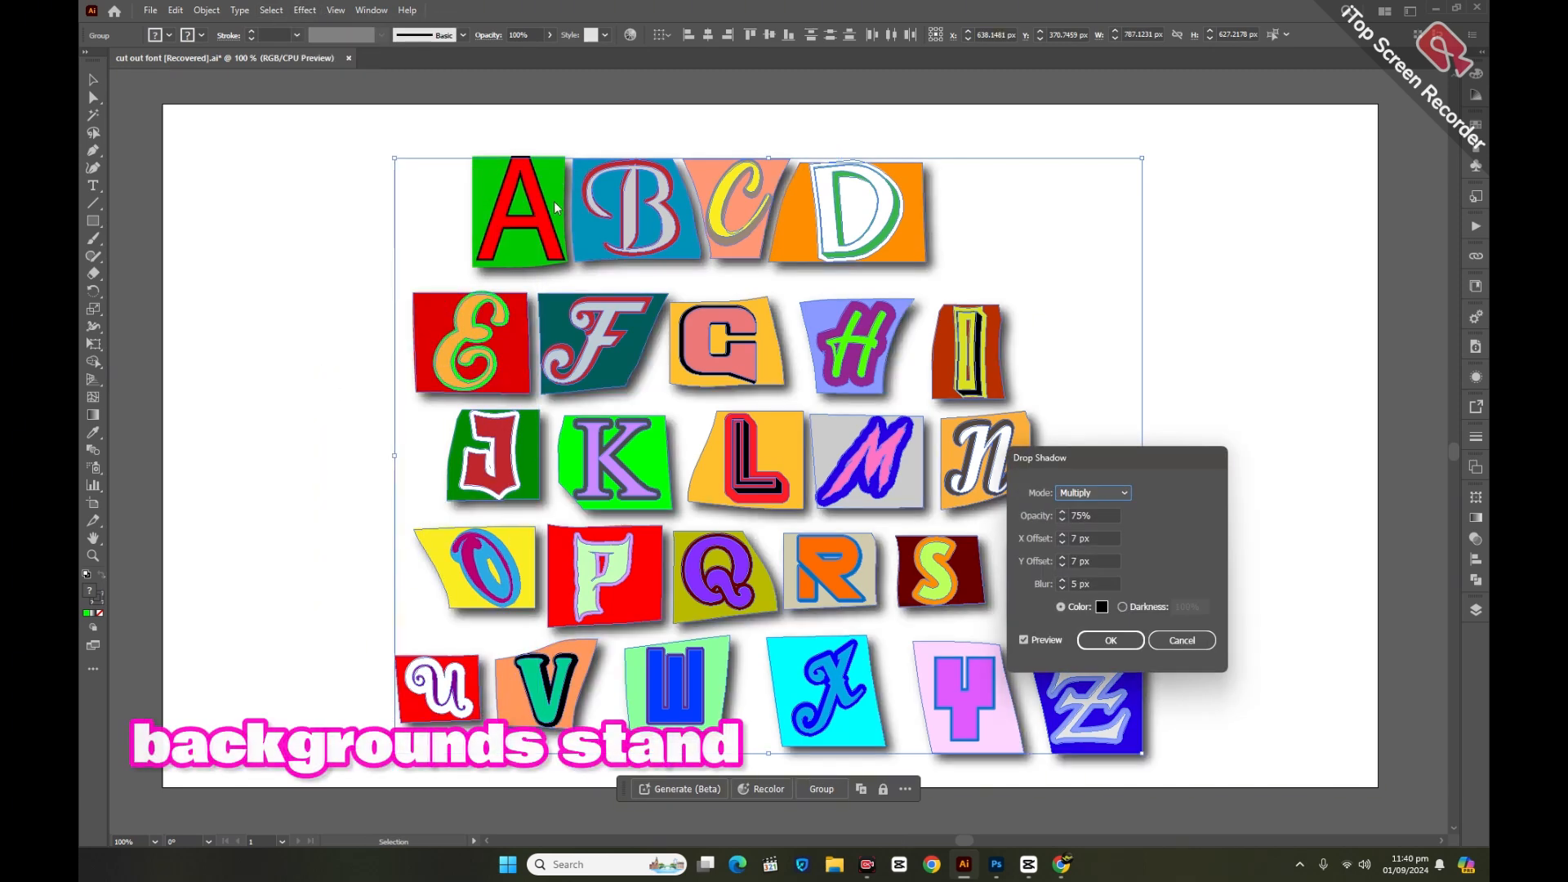
left_click(1109, 641)
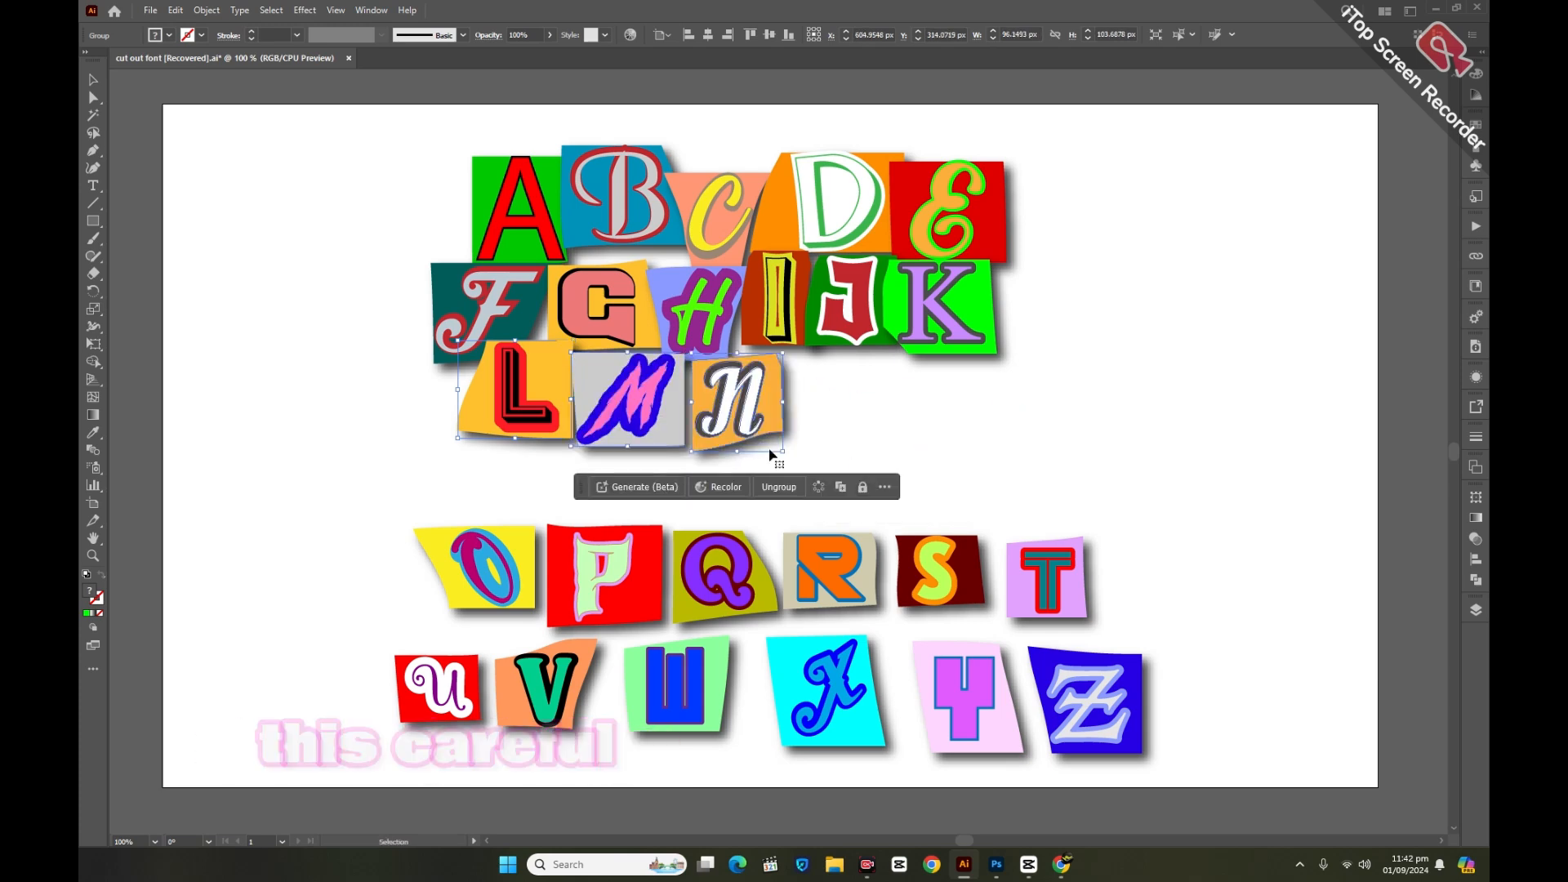
Drag the O piece up beside N so it overlaps the third row of the cluster.
left_click_drag(475, 570, 825, 400)
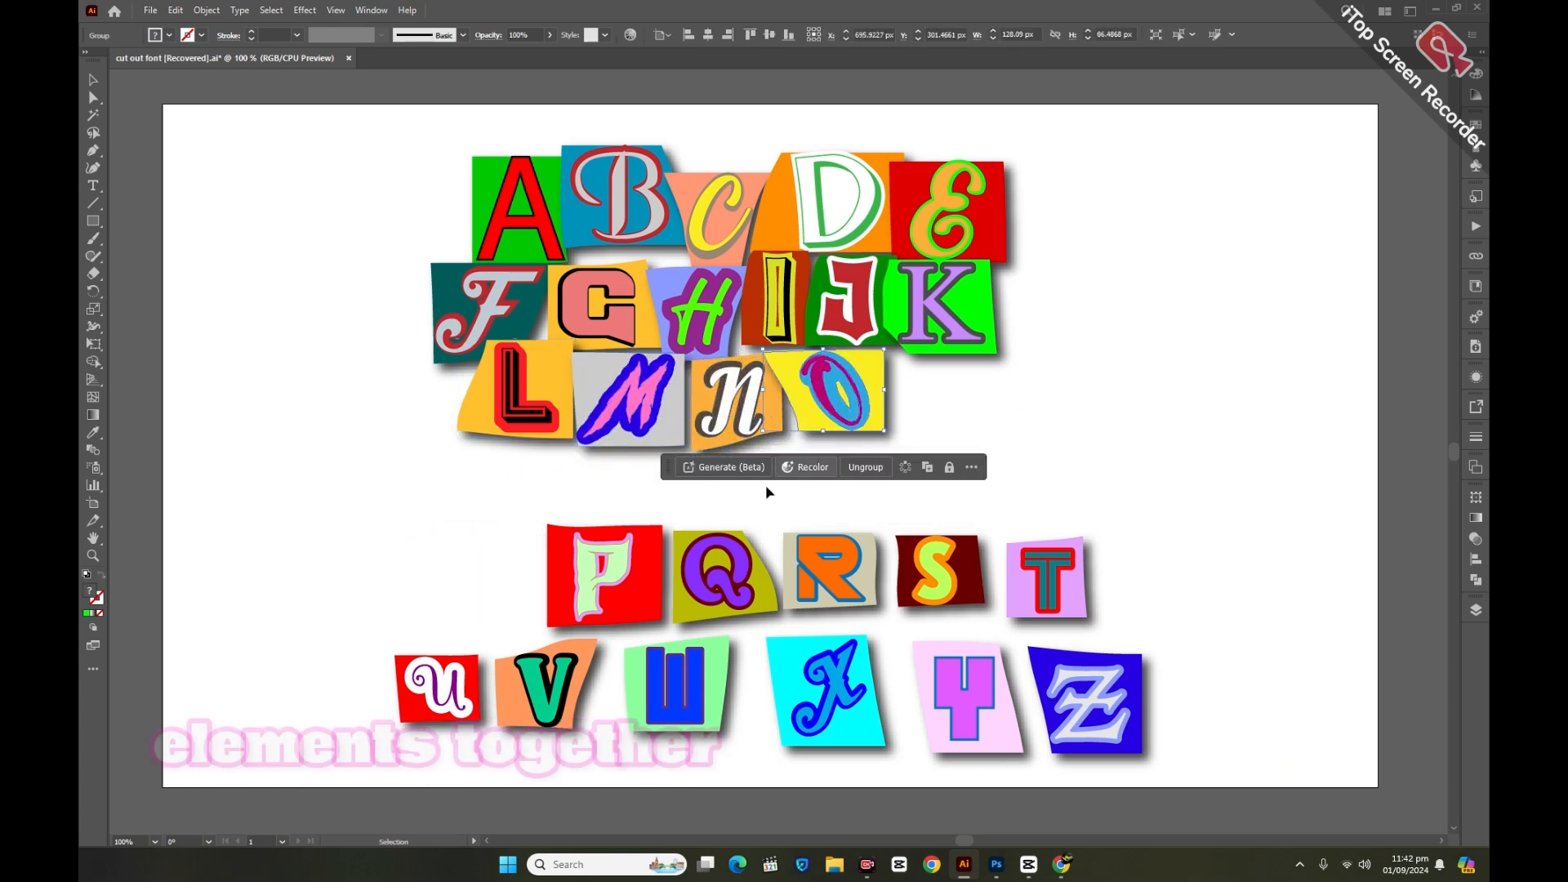